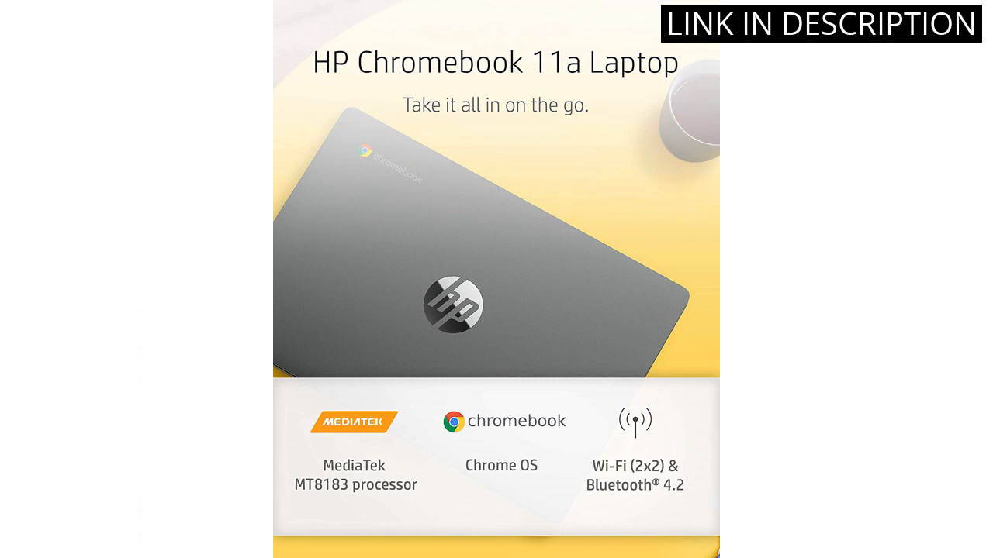
scroll("down", 3)
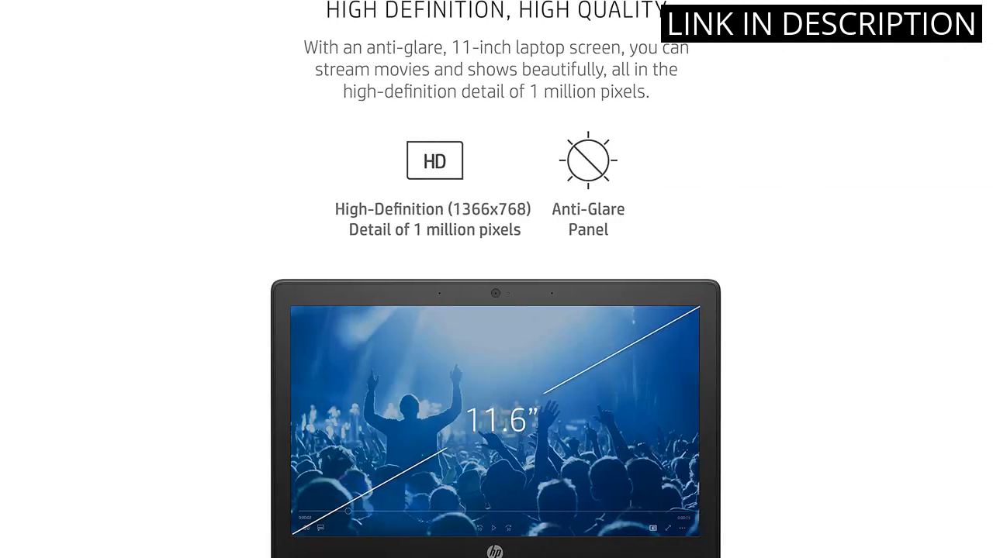